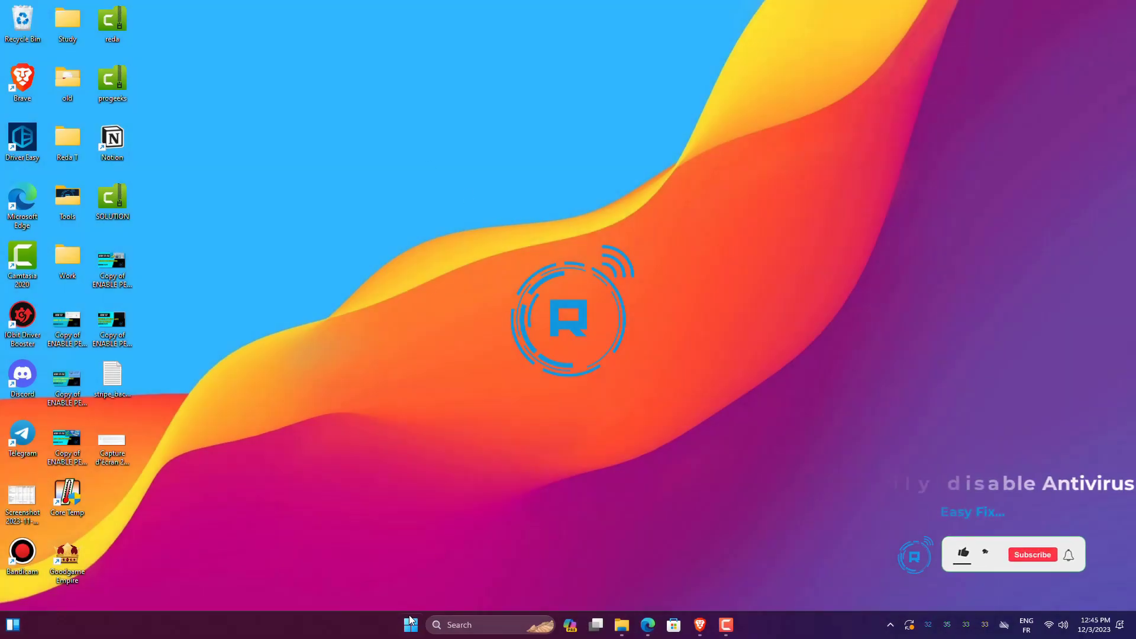
Open Settings from Start and go to Privacy & security > Windows Security
click(409, 625)
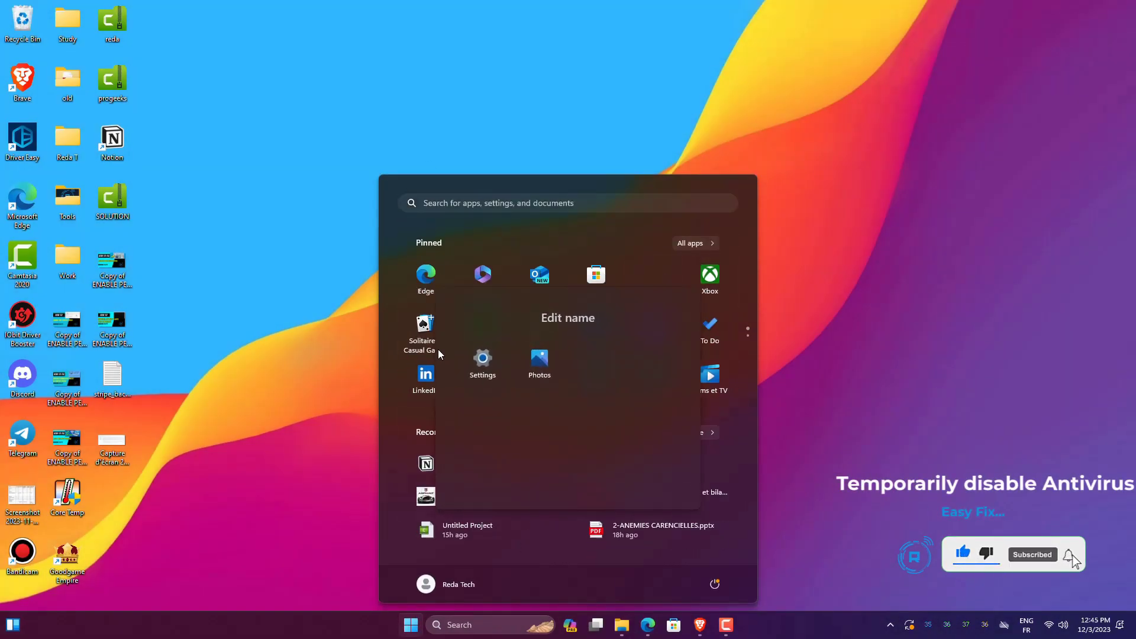
click(481, 362)
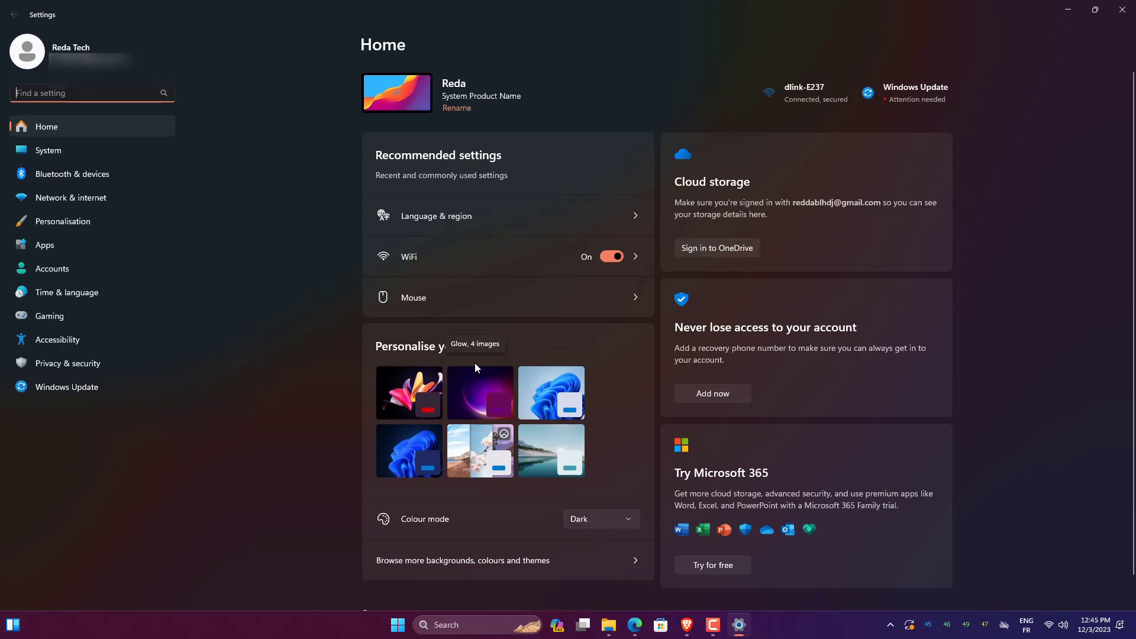
click(67, 386)
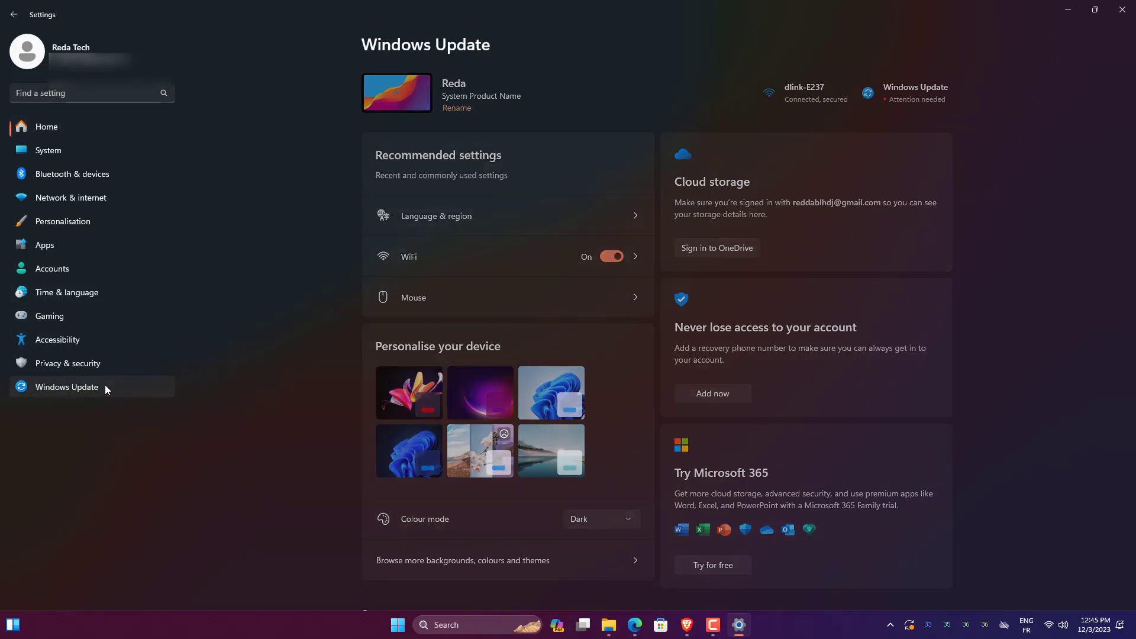
click(68, 363)
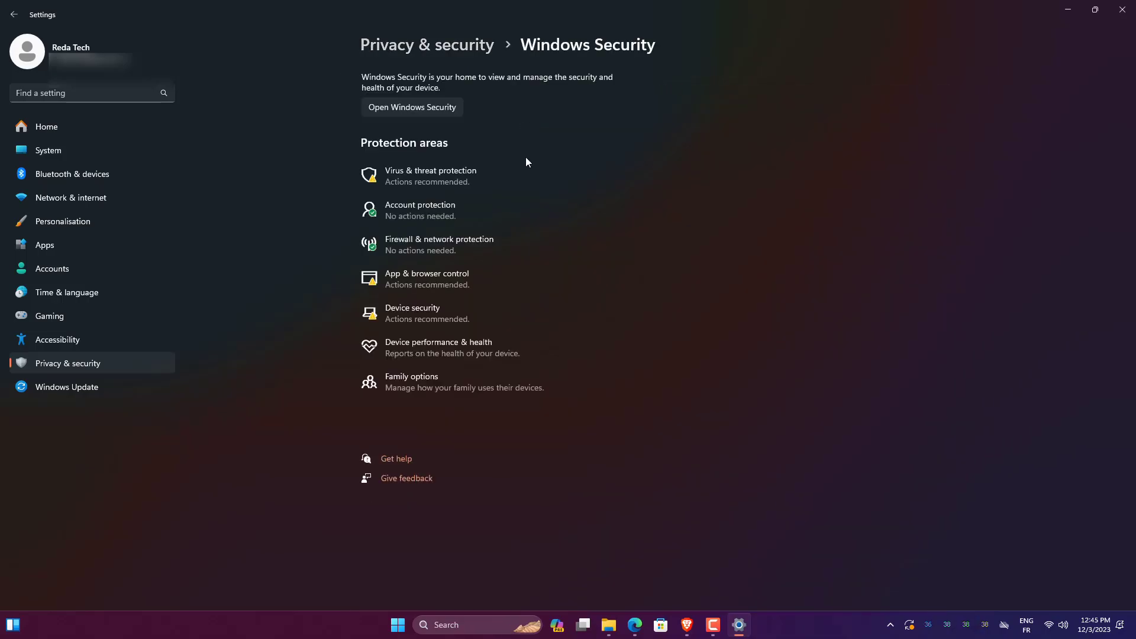
mouse_move(453, 175)
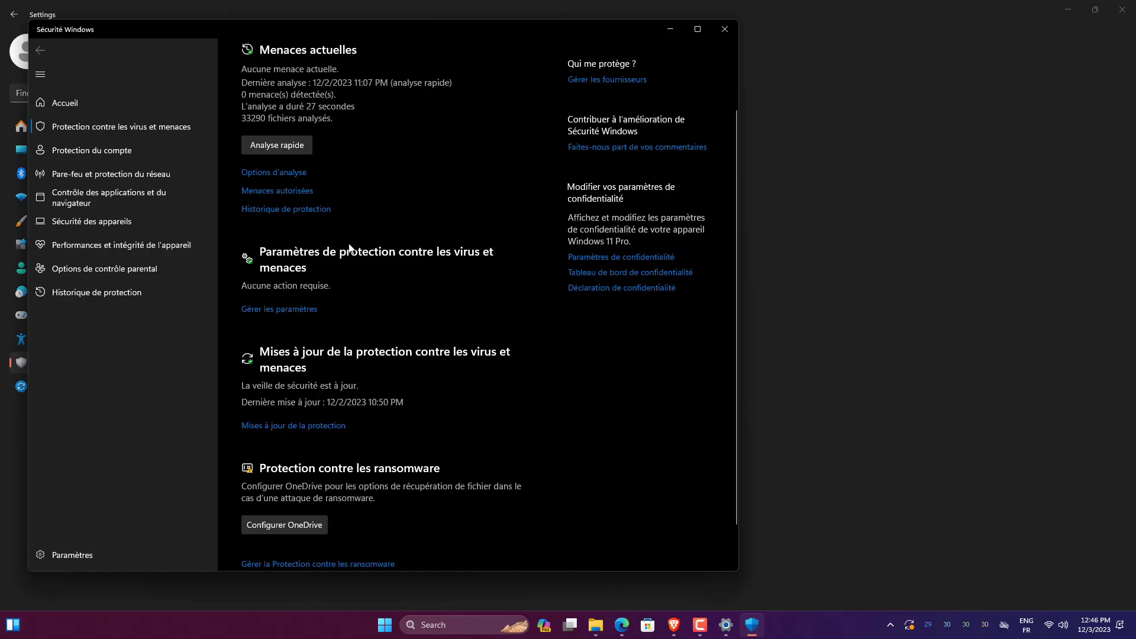
mouse_move(305, 317)
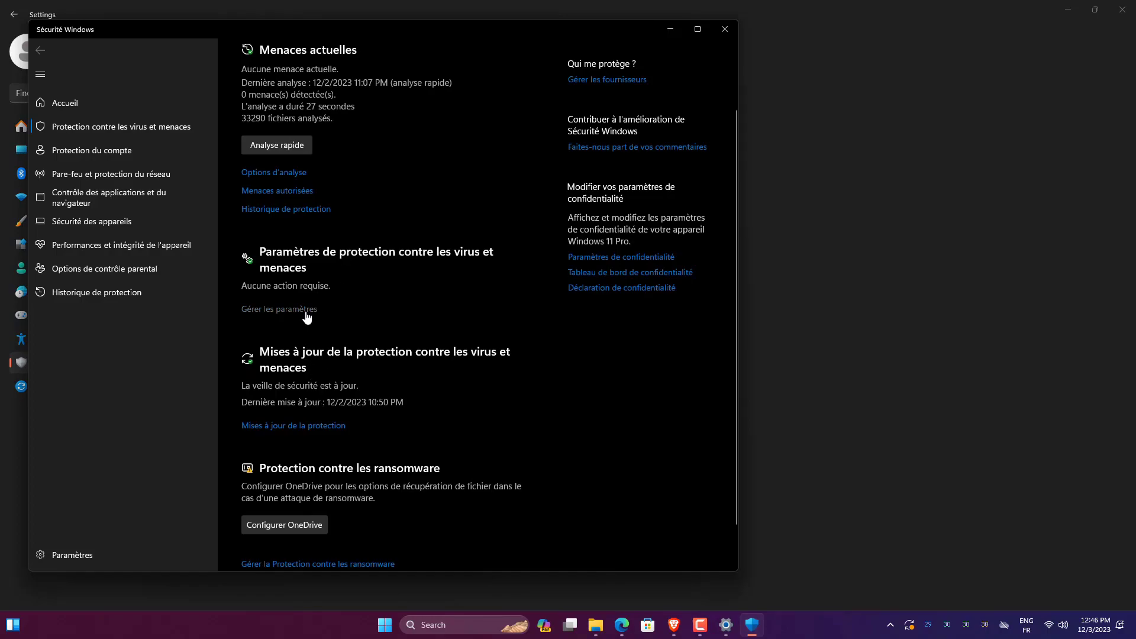
Open the Virus & threat protection settings in Windows Security
click(279, 309)
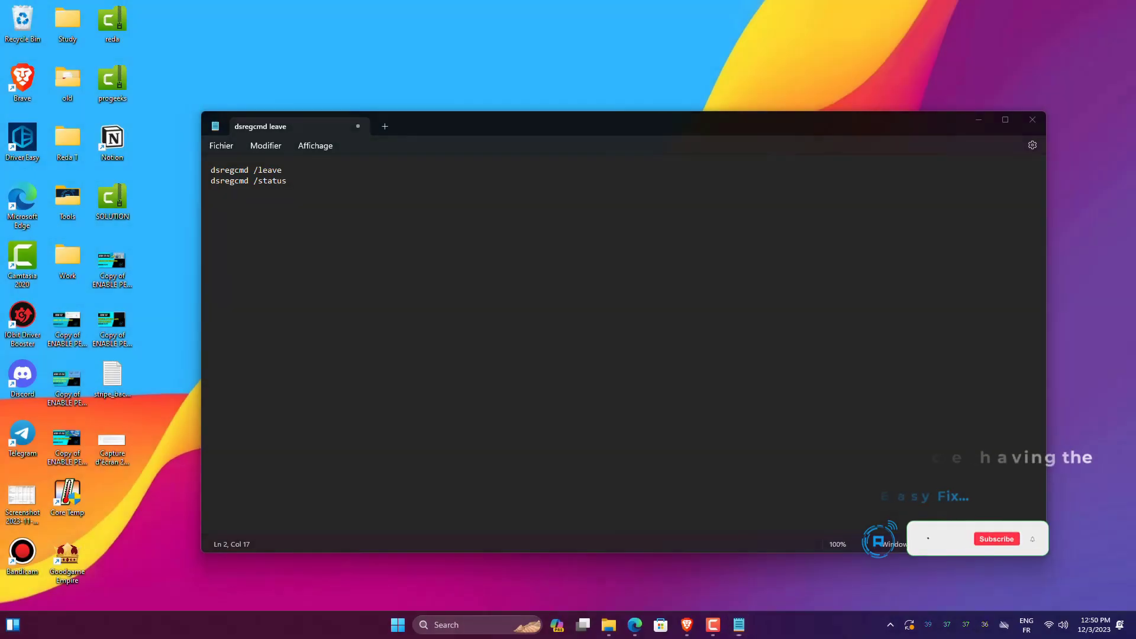
Launch Command Prompt as administrator from a 'cmd' search
text(cmd)
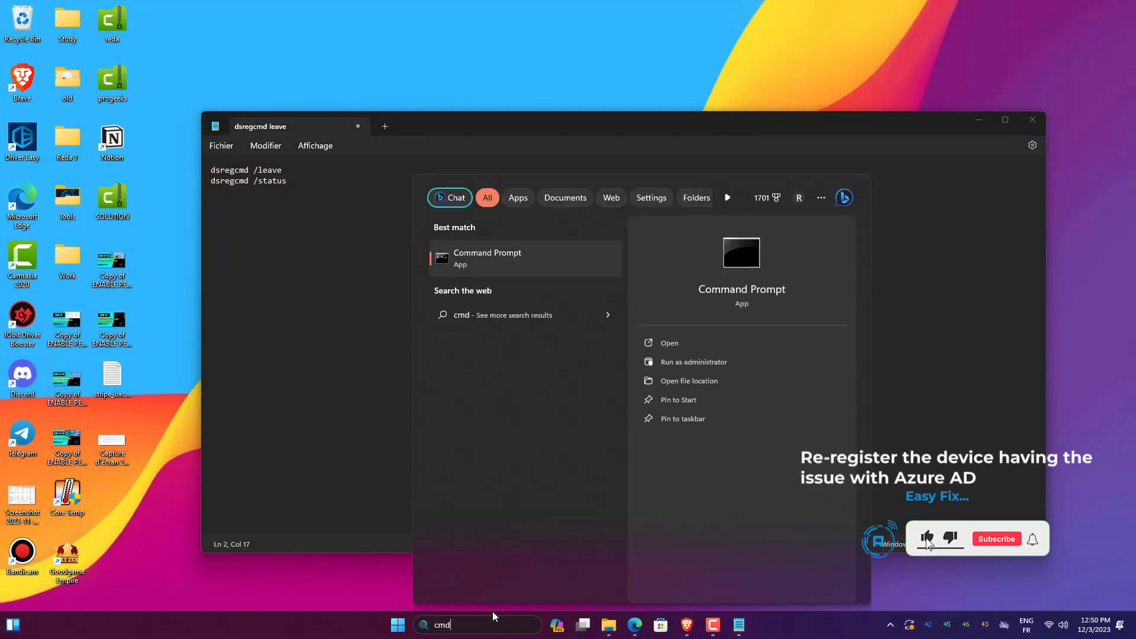
right_click(487, 258)
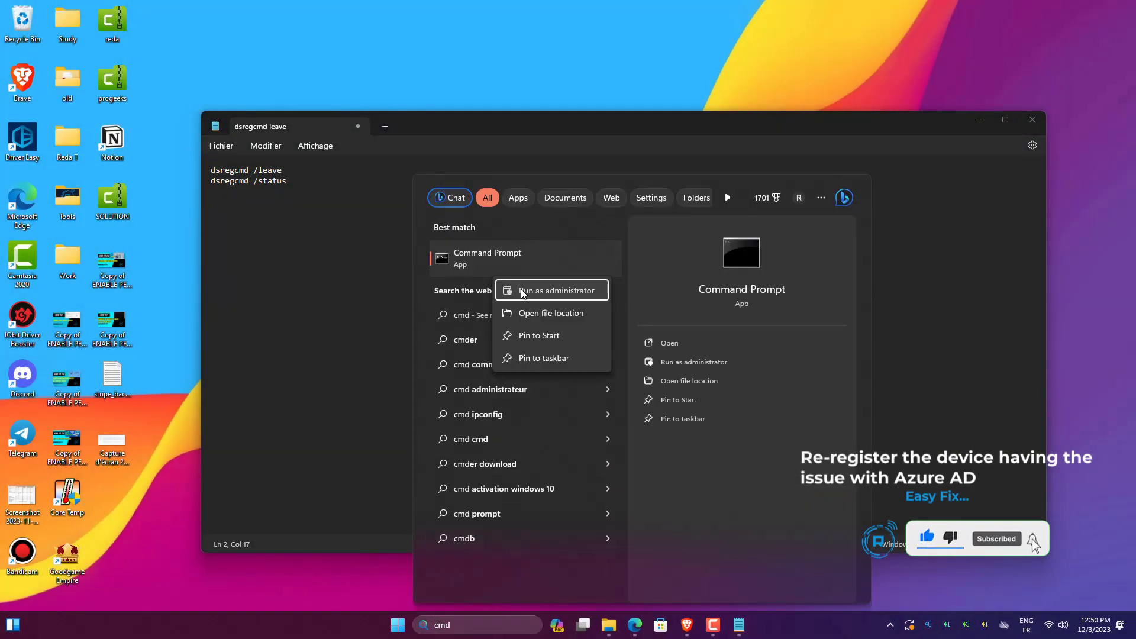
click(549, 290)
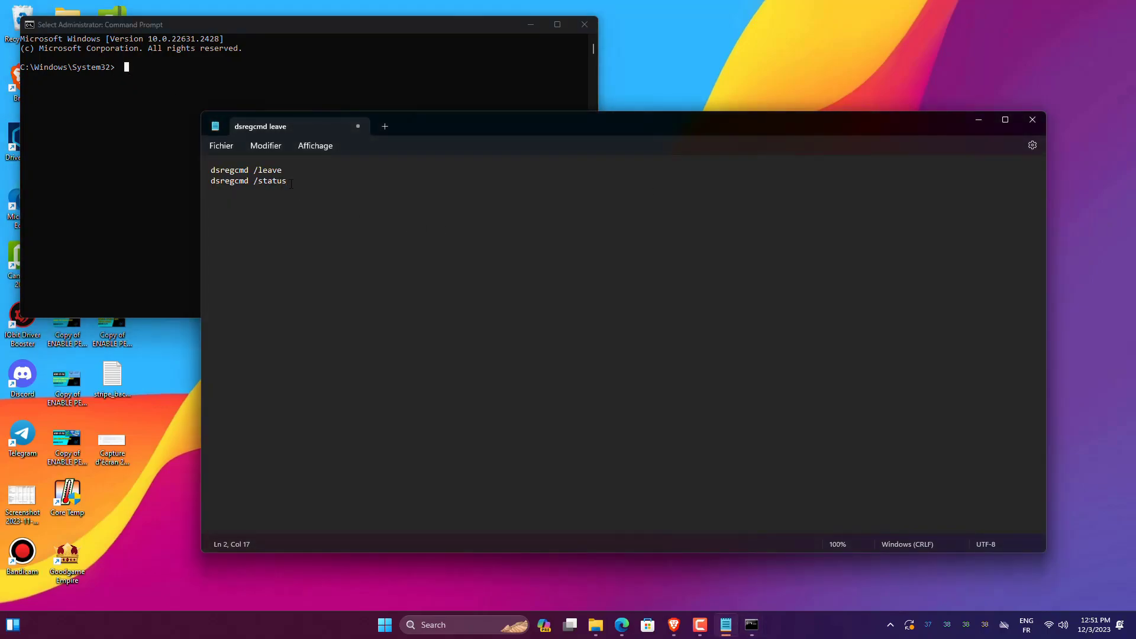
Select both dsregcmd lines in the notes and launch Task Scheduler via 'sched' search
key(ctrl+a)
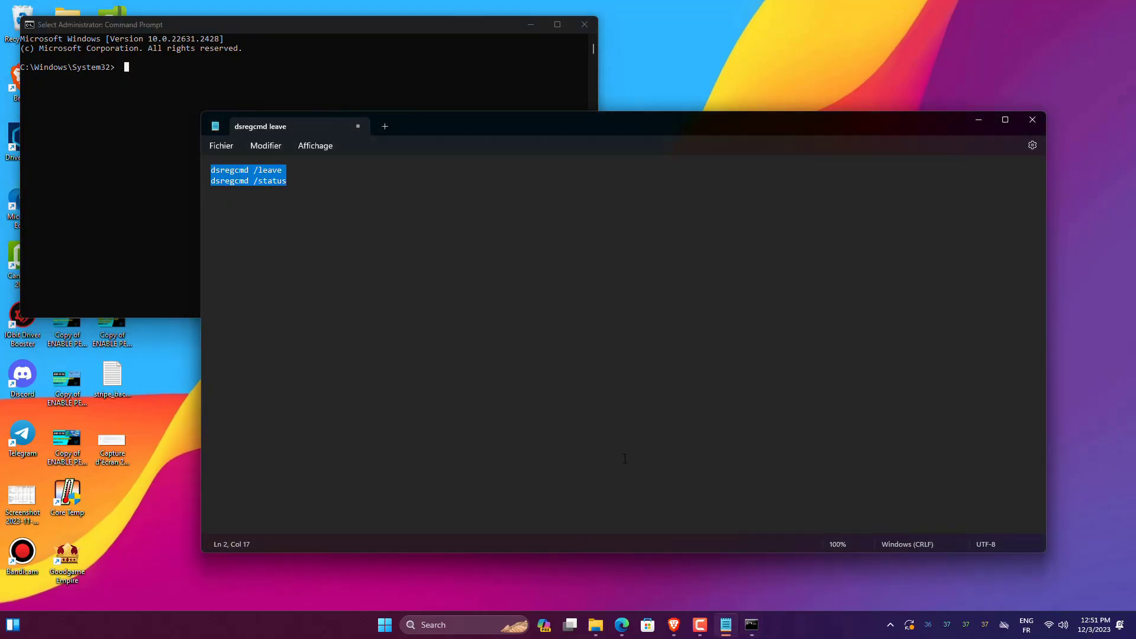
mouse_move(610, 468)
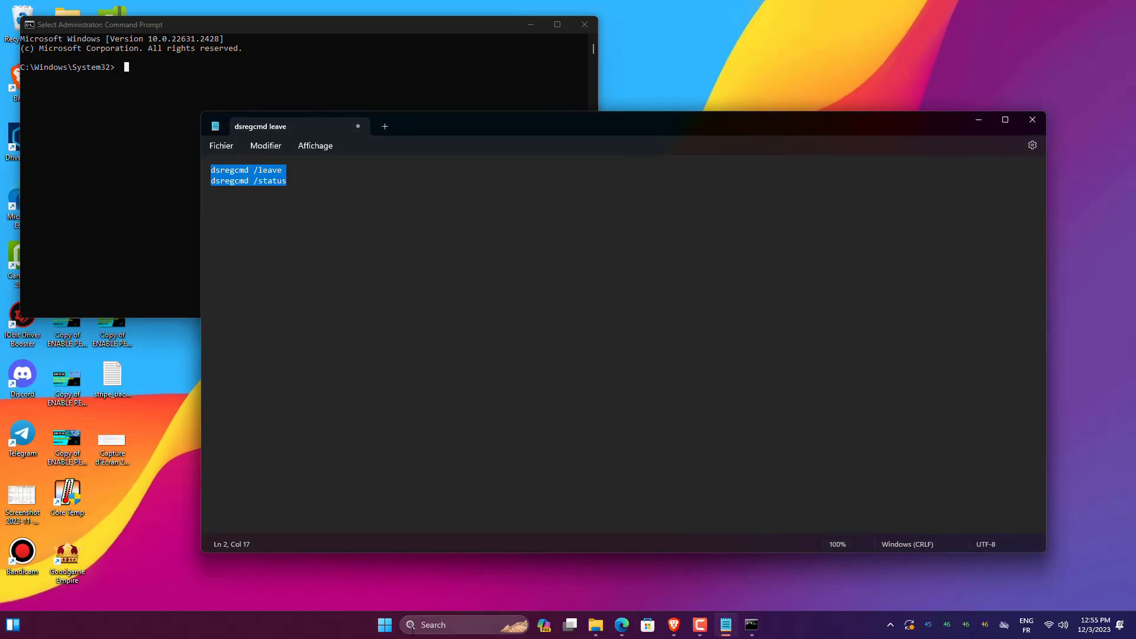
text(sched)
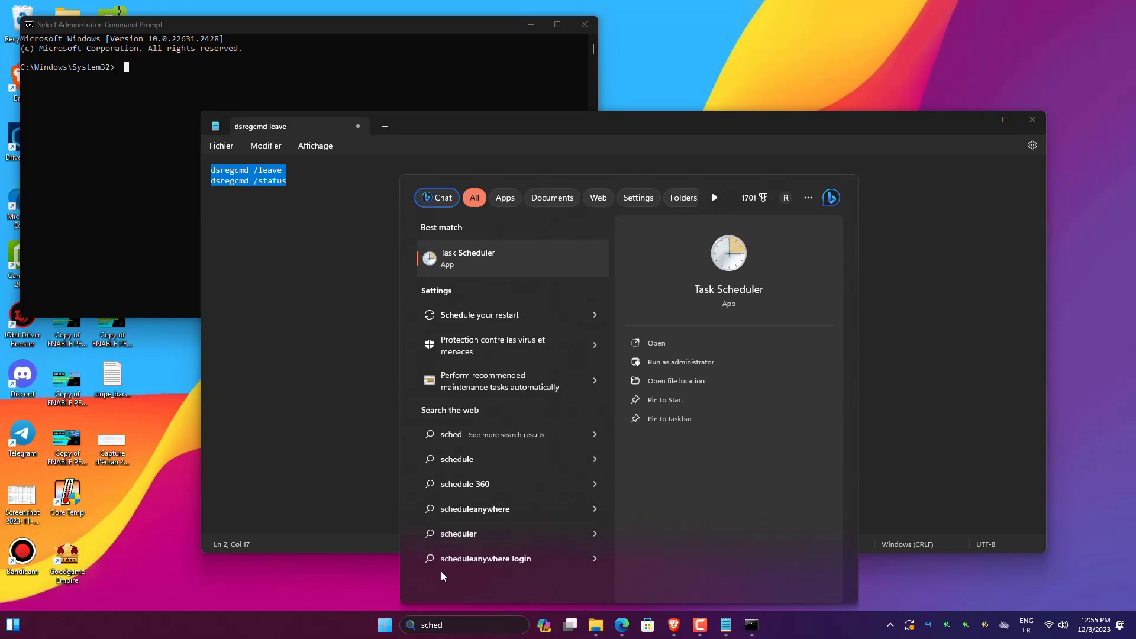
mouse_move(471, 263)
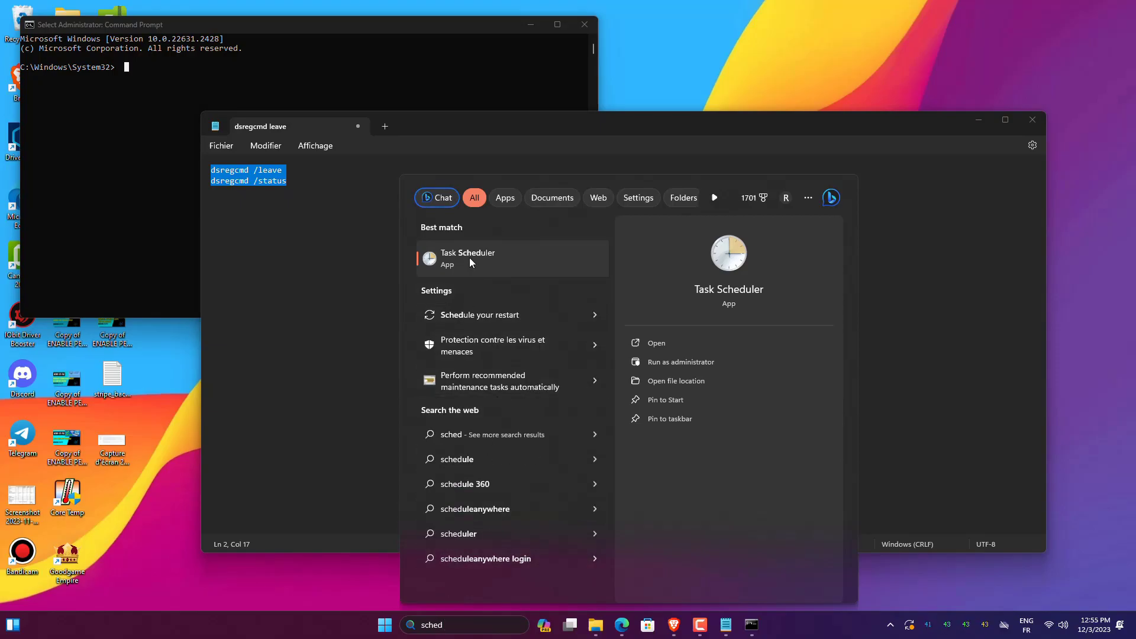
click(468, 258)
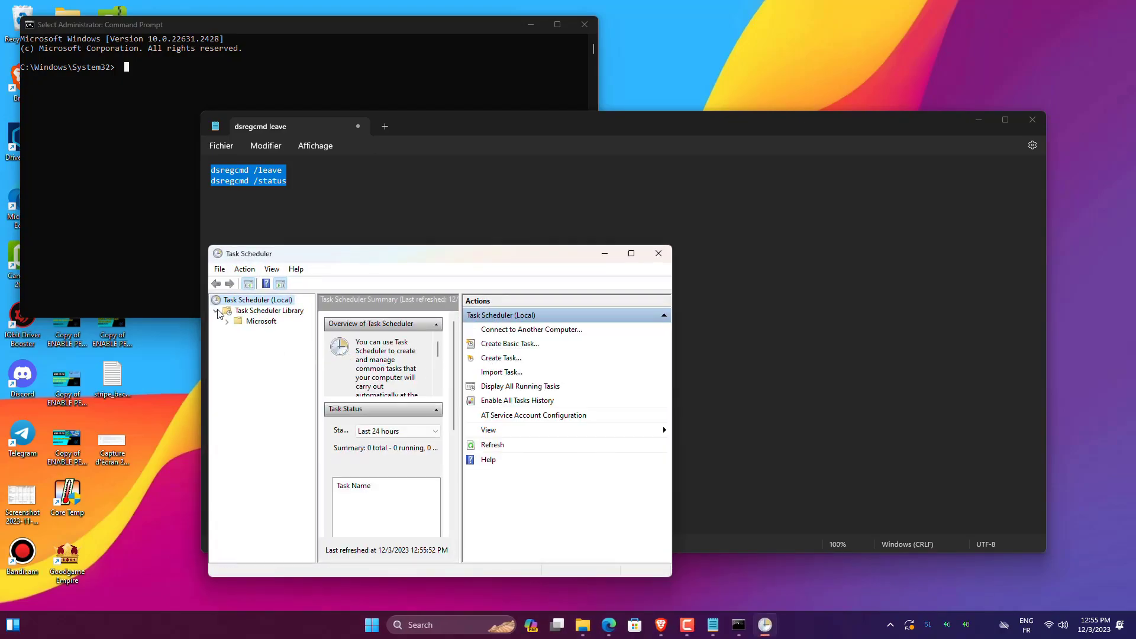
Enable and run the Automatic-Device-Join task under Library > Microsoft > Windows > Workplace Join
click(217, 310)
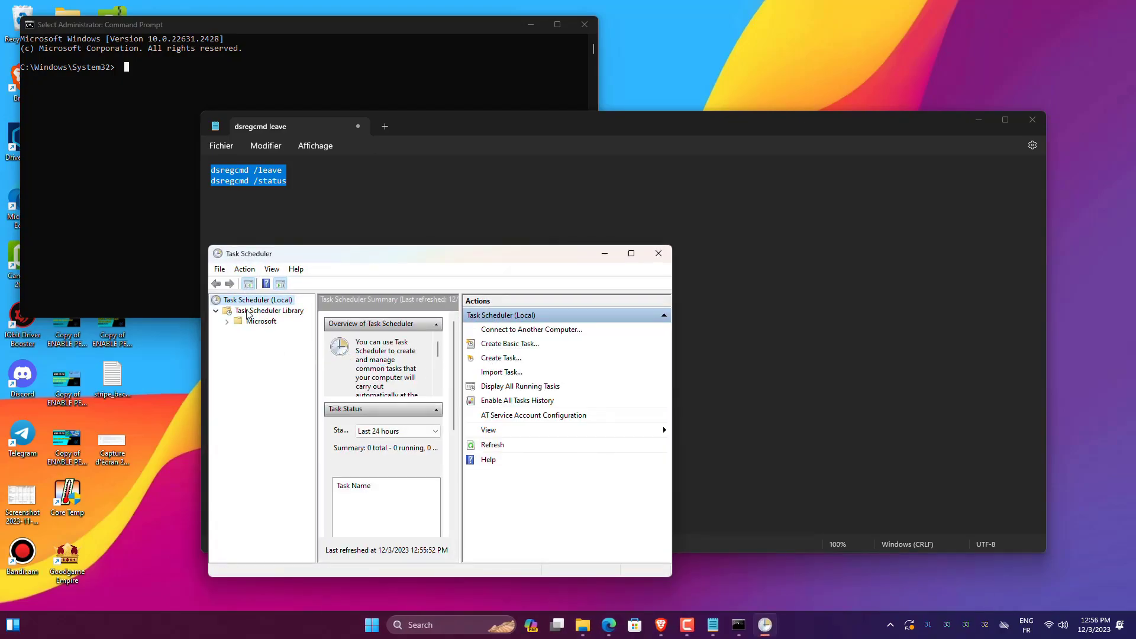
click(227, 321)
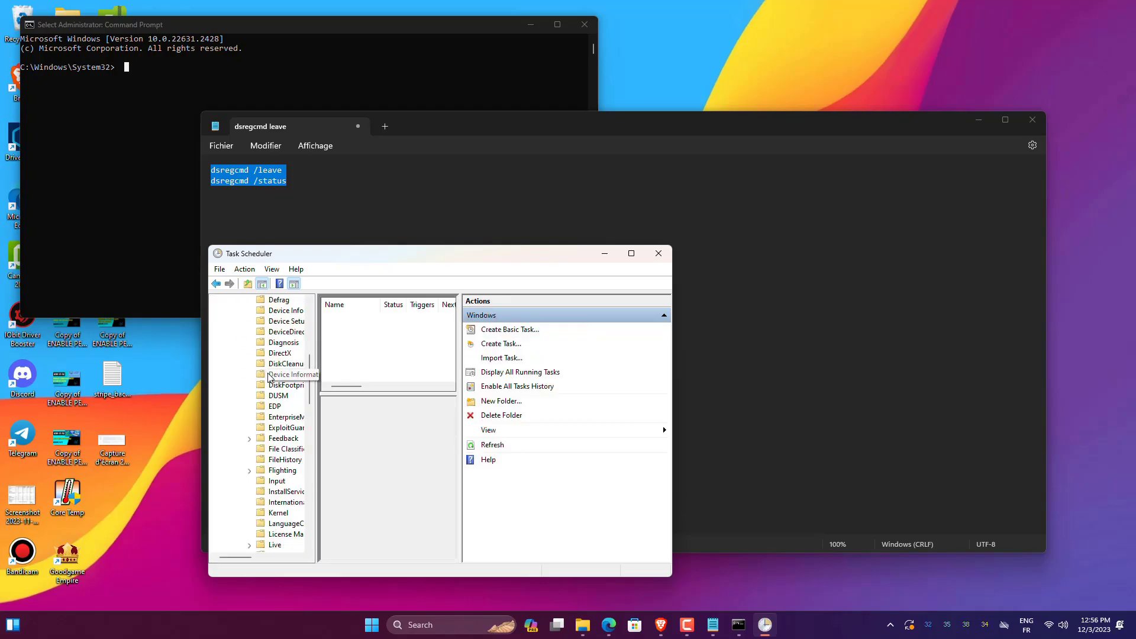
scroll(down, 3)
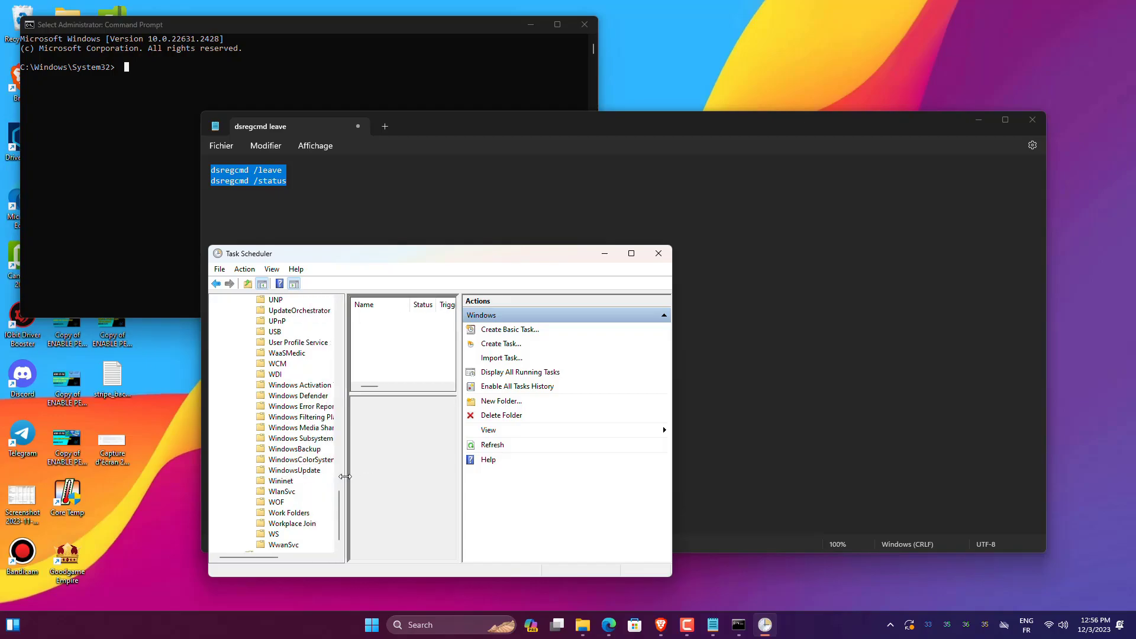
mouse_move(301, 417)
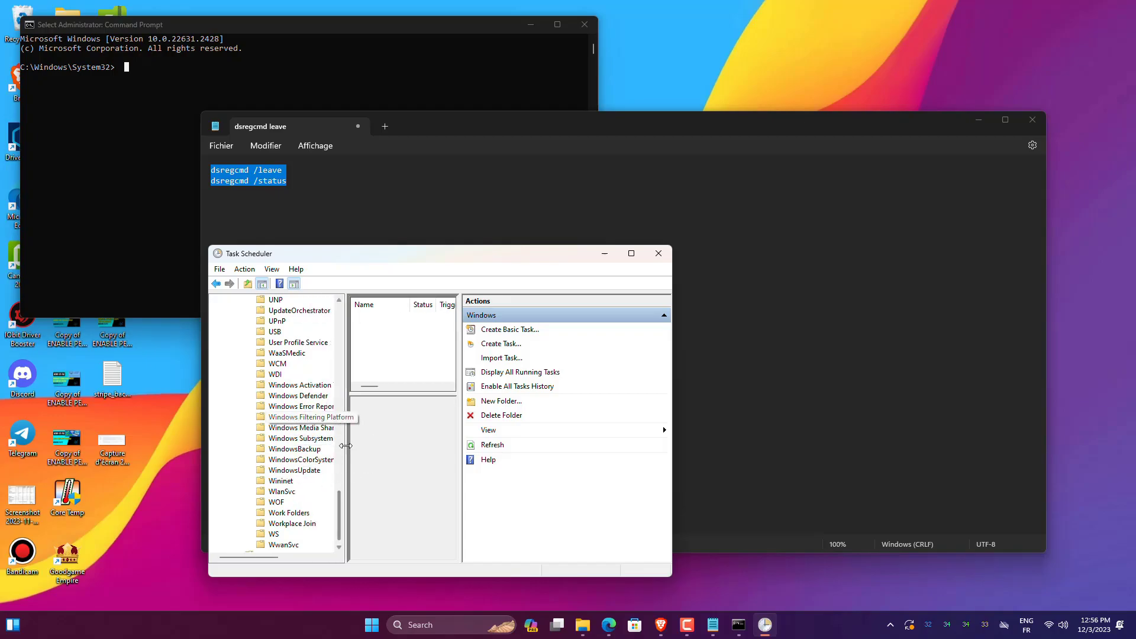
scroll(down, 3)
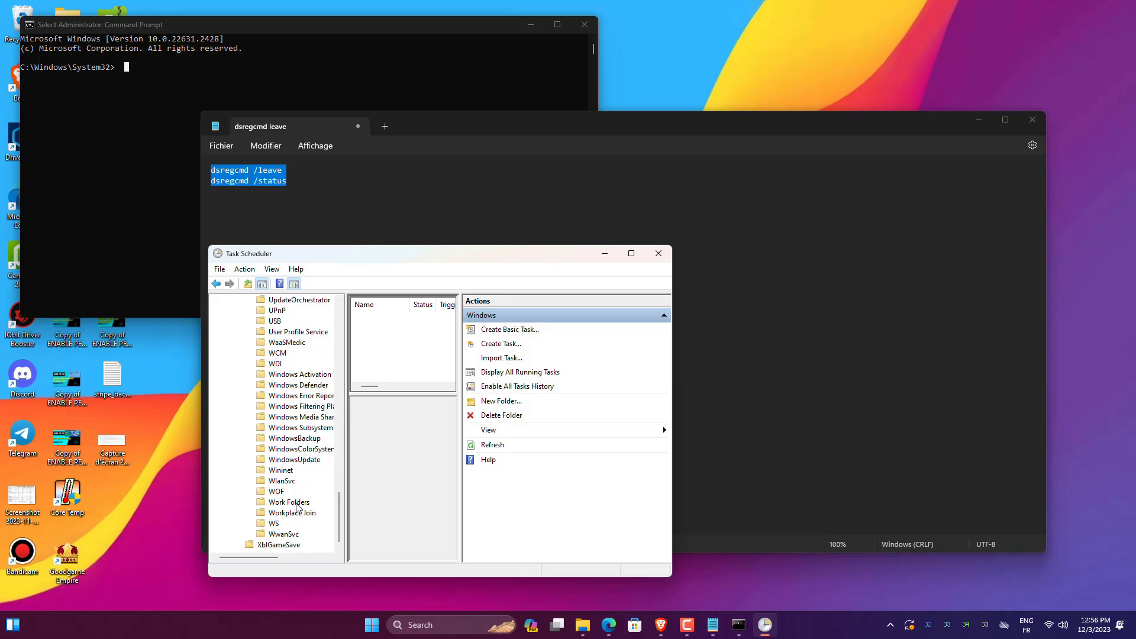
click(292, 512)
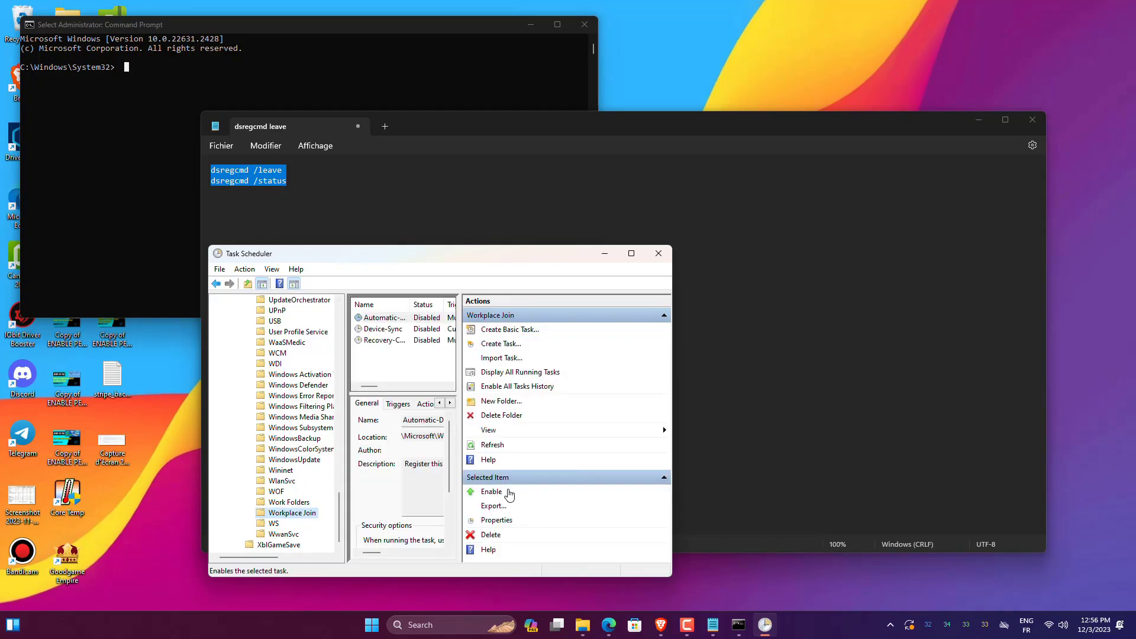
click(491, 492)
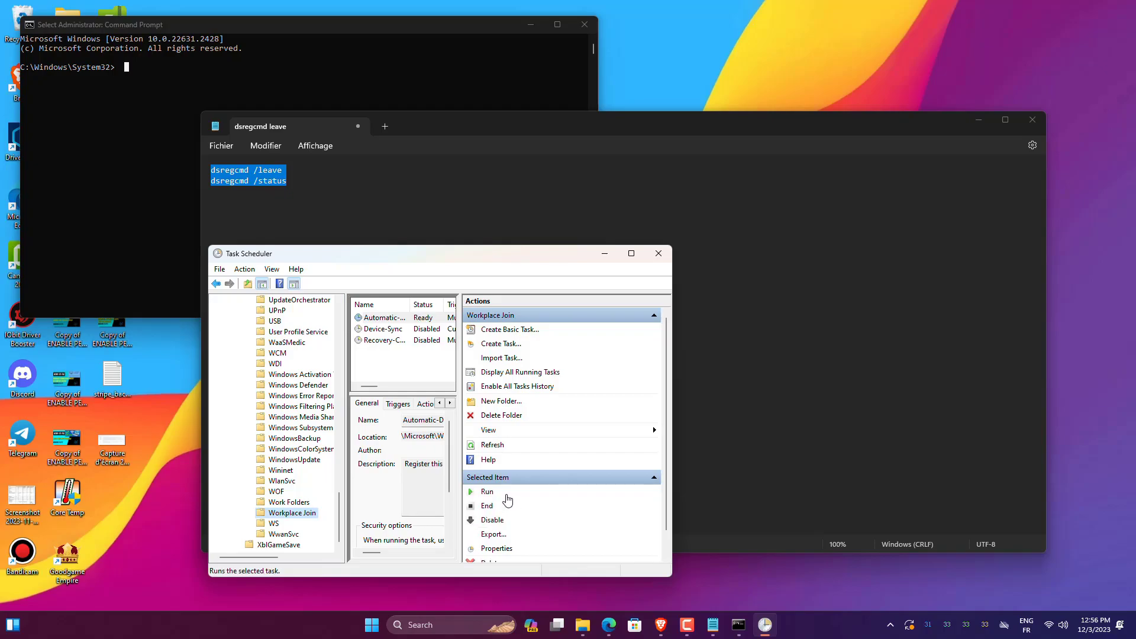
click(487, 491)
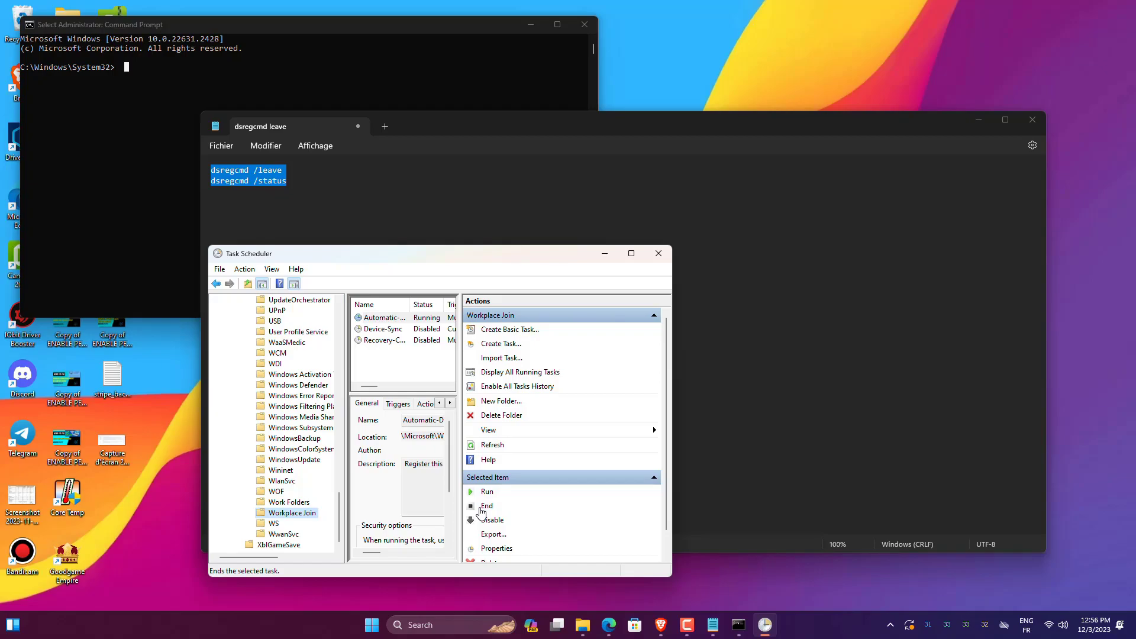
click(658, 477)
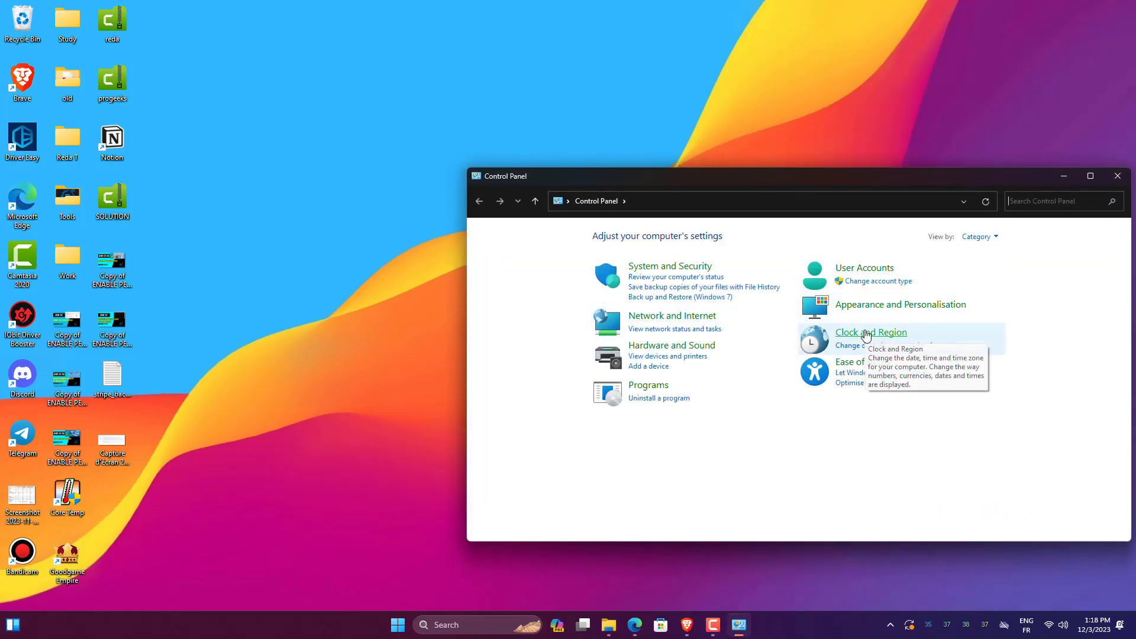
mouse_move(855, 281)
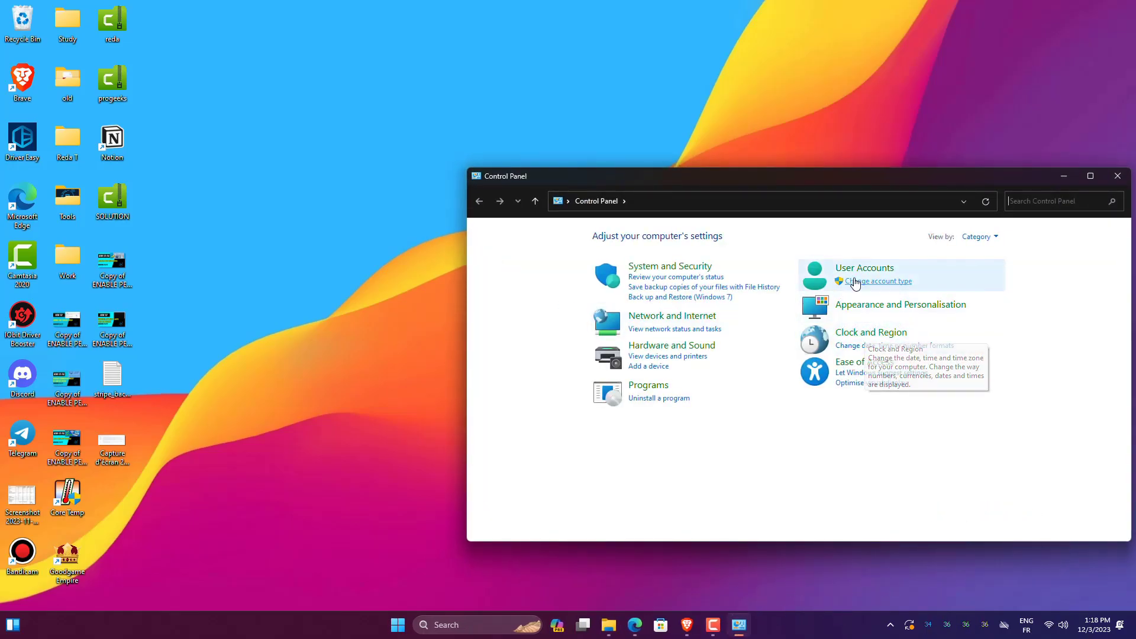
Open Credential Manager under User Accounts and view the saved Web Credentials
click(864, 267)
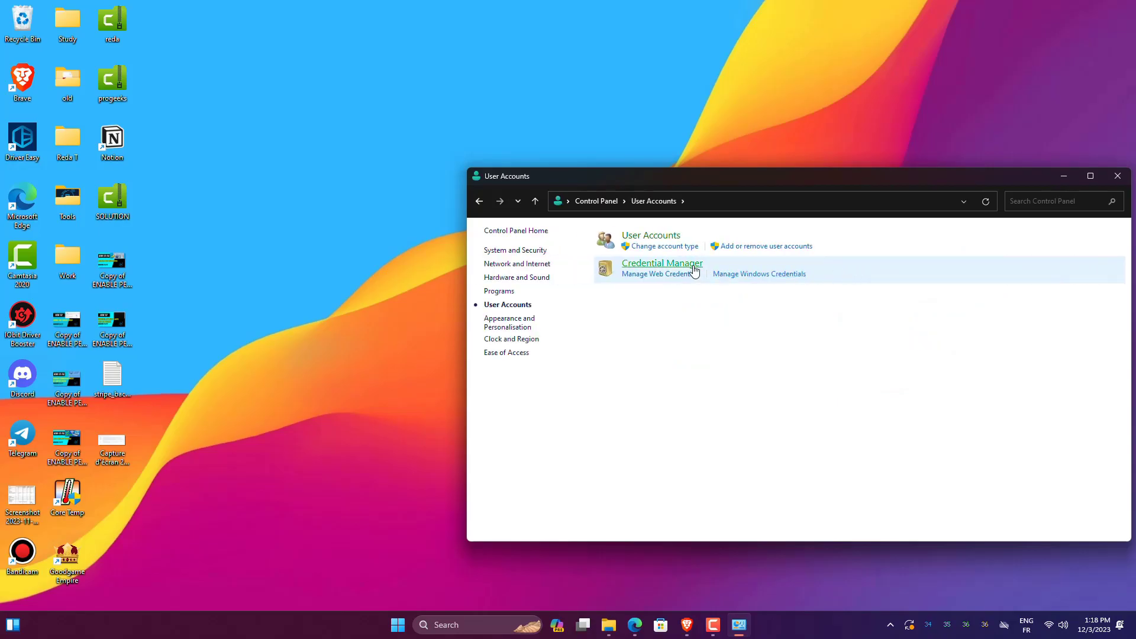
click(661, 262)
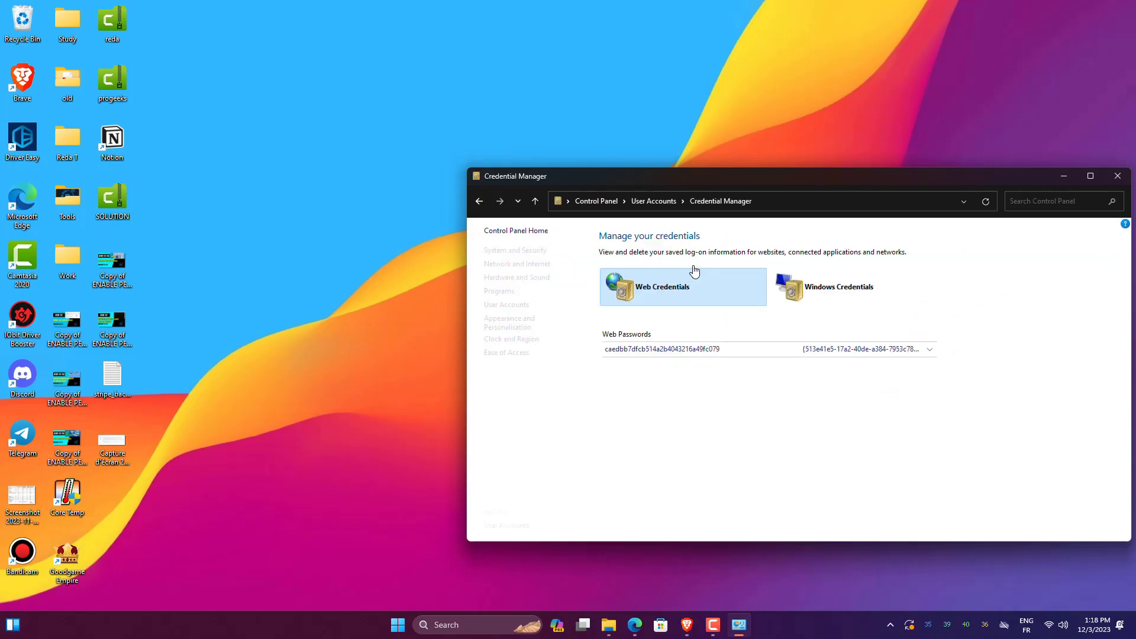
click(838, 287)
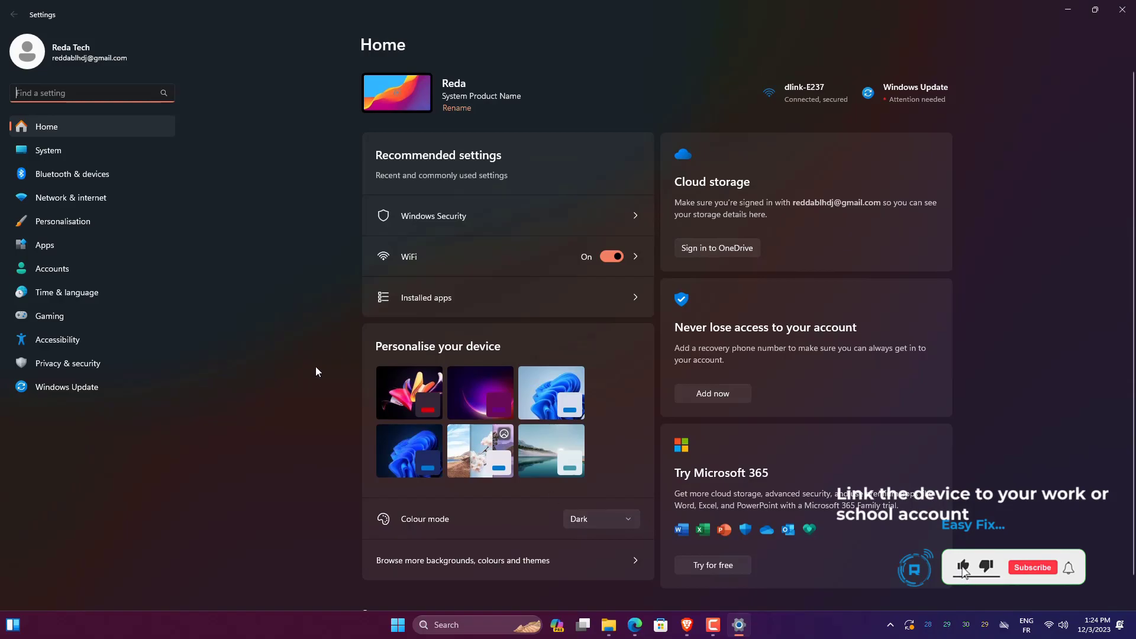
Open Accounts in Settings and scroll down to Access work or school
click(51, 268)
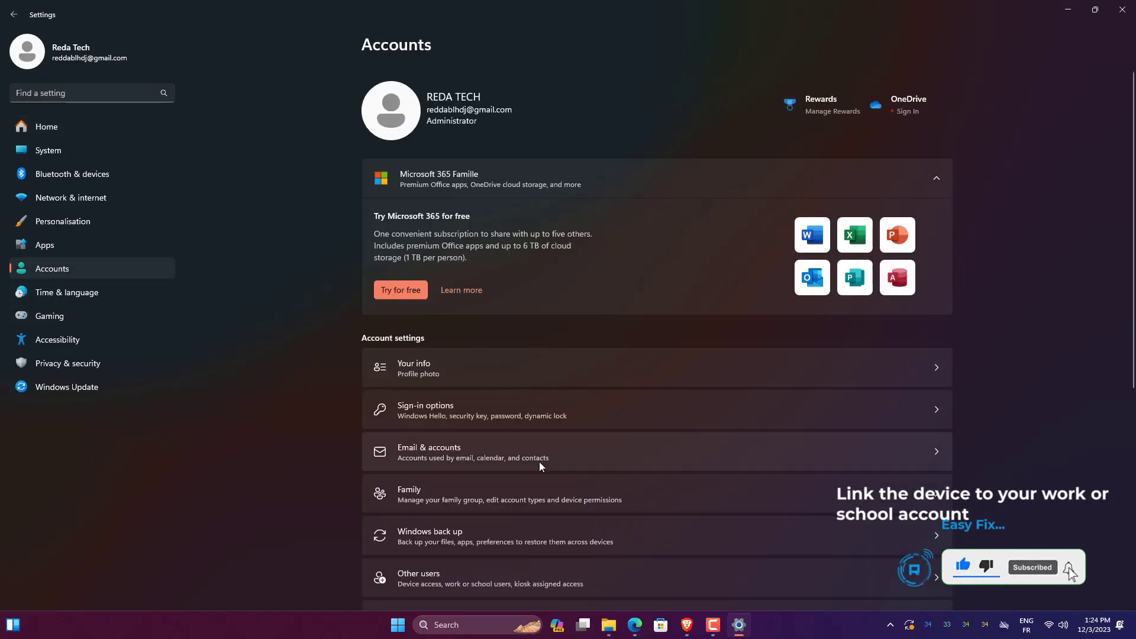
scroll(down, 3)
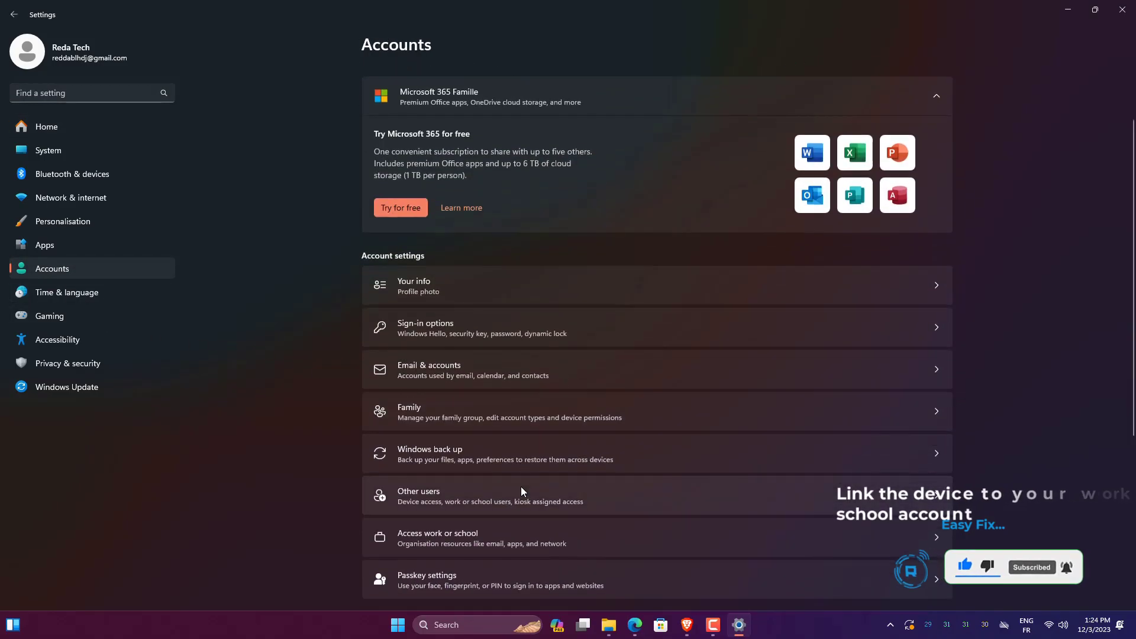